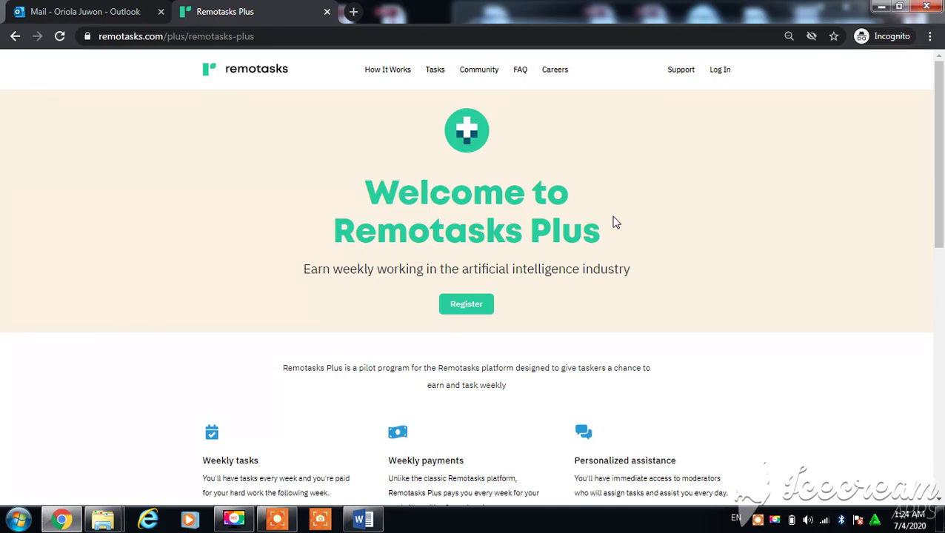
Enter the first name, last name, email and Airtm email in the Join our program form
scroll(down, 3)
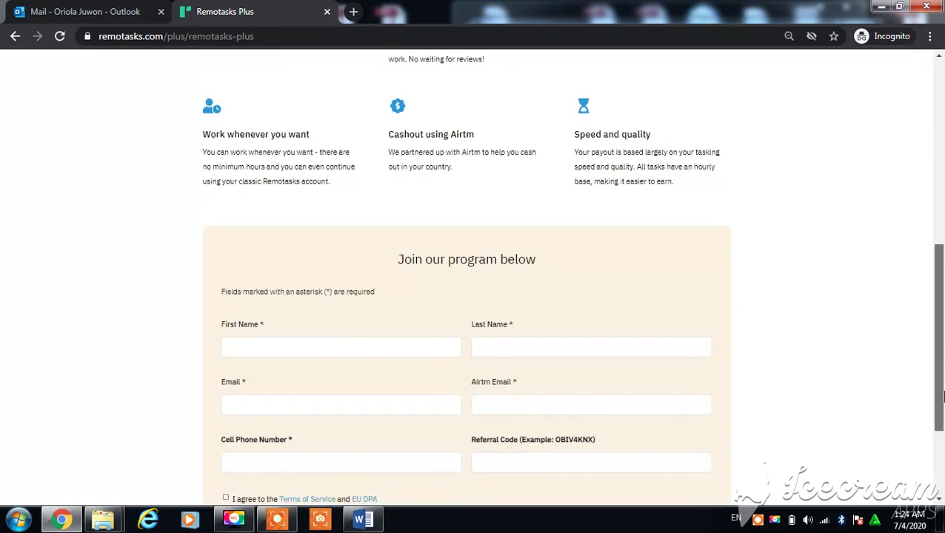
click(341, 346)
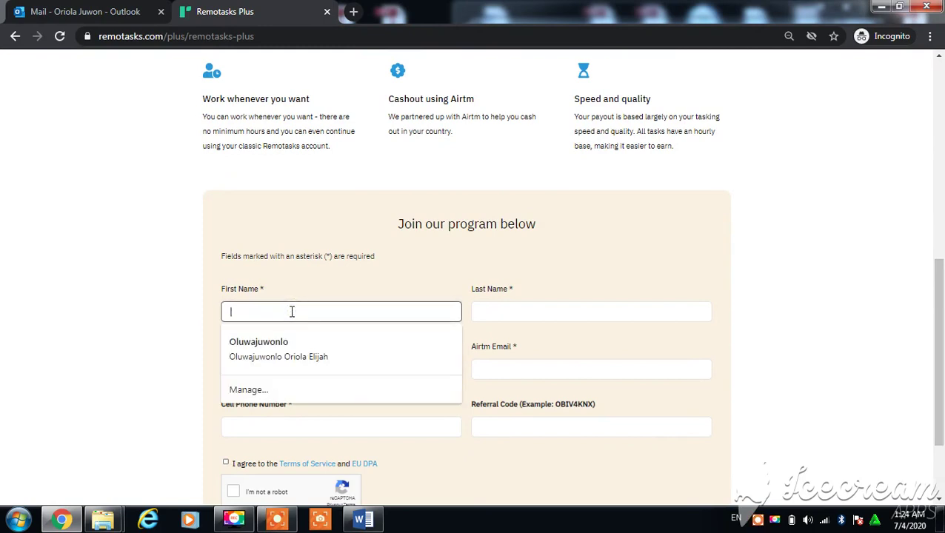
text(juwon)
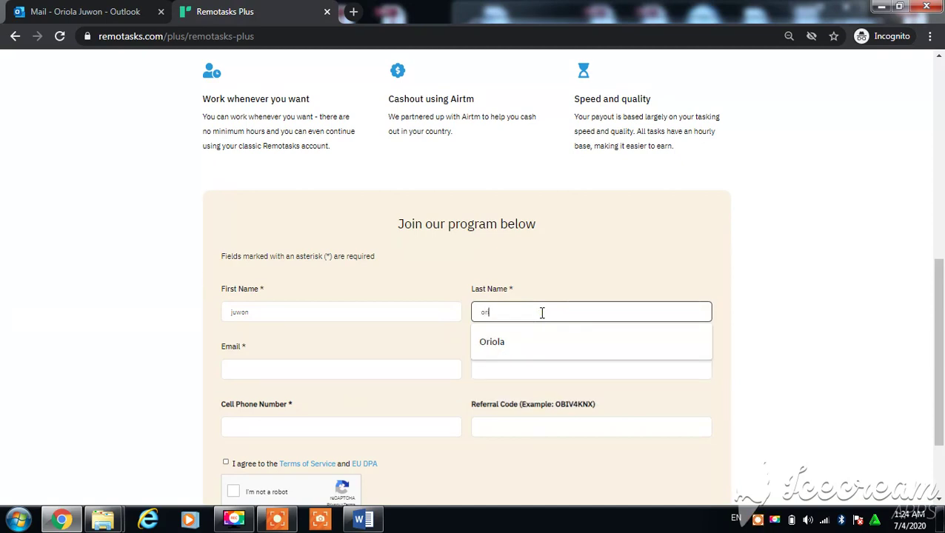
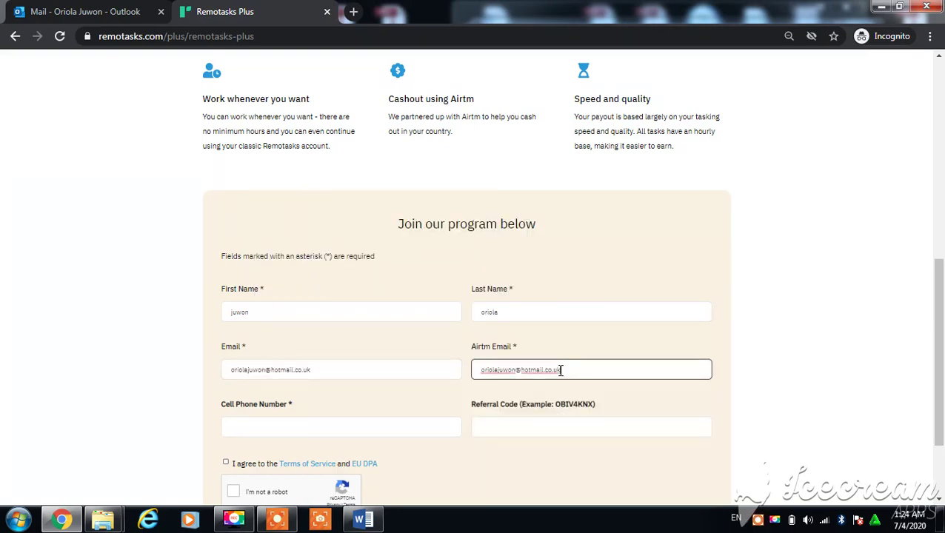
Enter the cell phone number (081…) and referral code, and agree to the Terms of Service
click(341, 426)
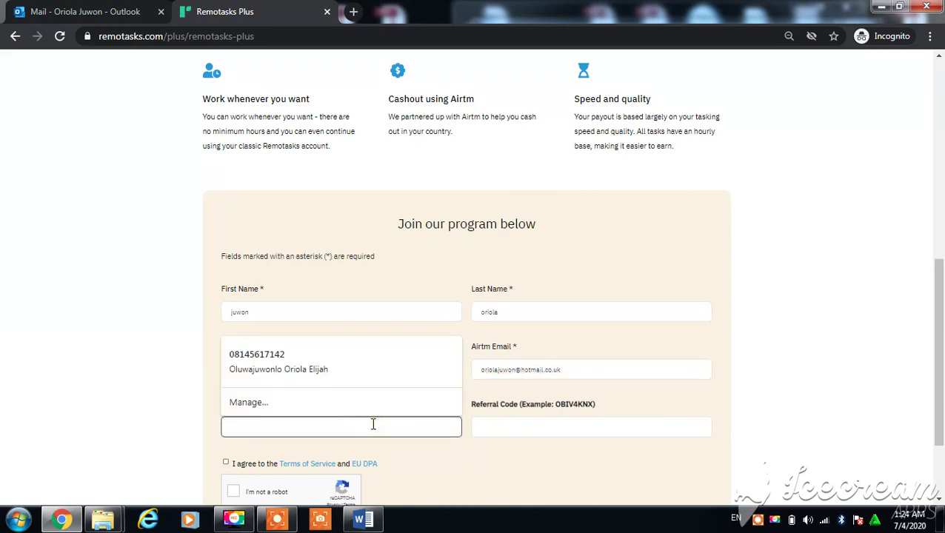
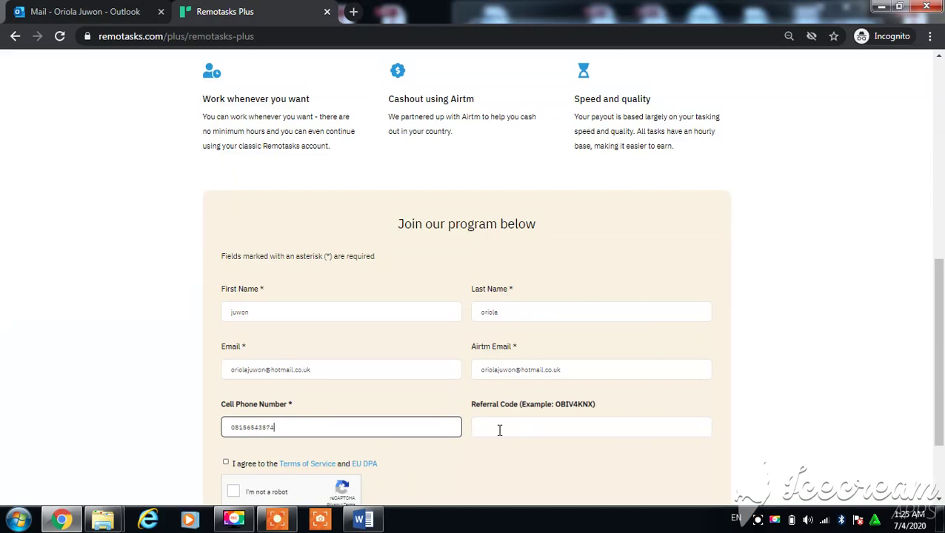
text(N)
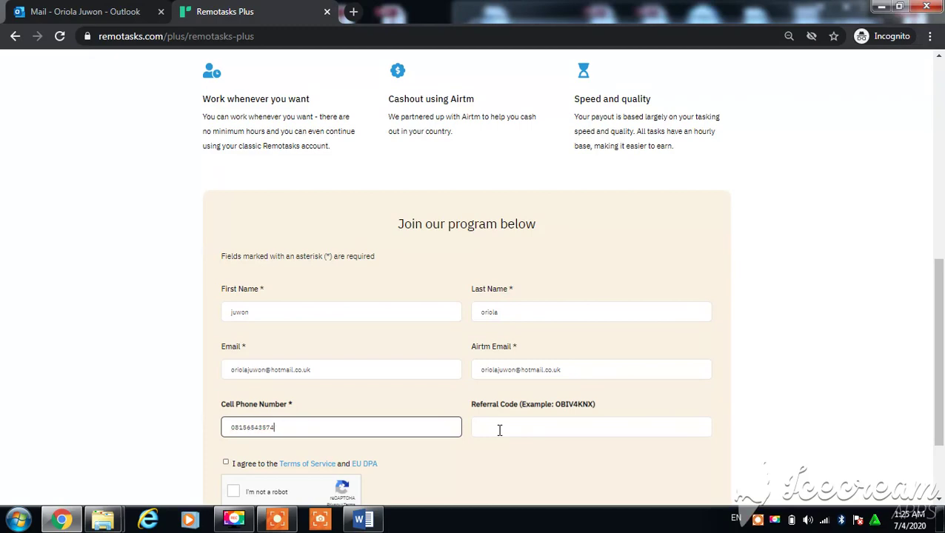
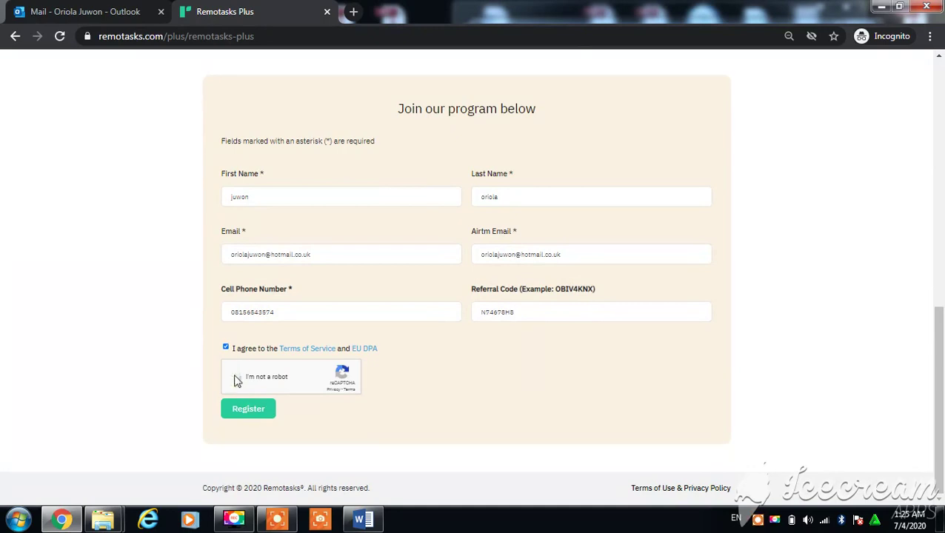
Pass the 'I'm not a robot' check by selecting the fire hydrant images and verifying
click(237, 378)
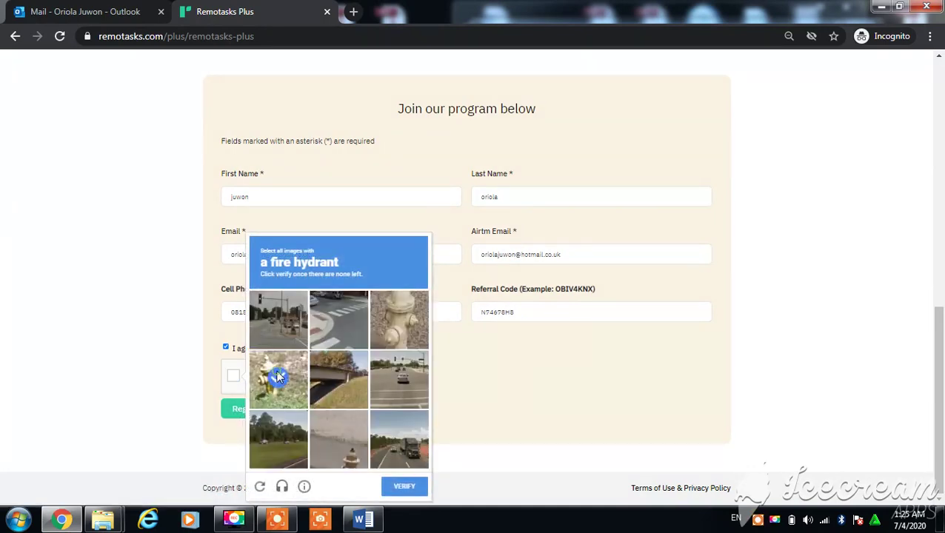
click(400, 320)
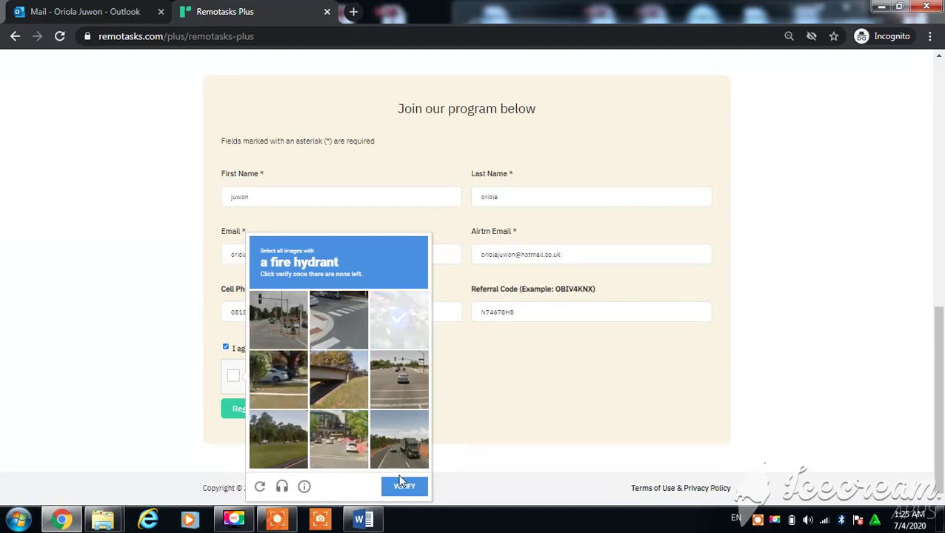
click(398, 320)
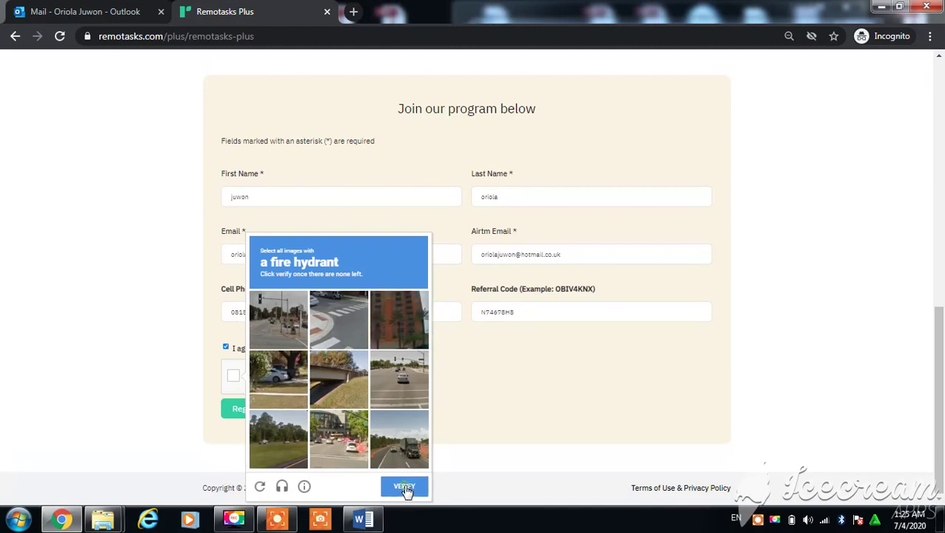
click(405, 486)
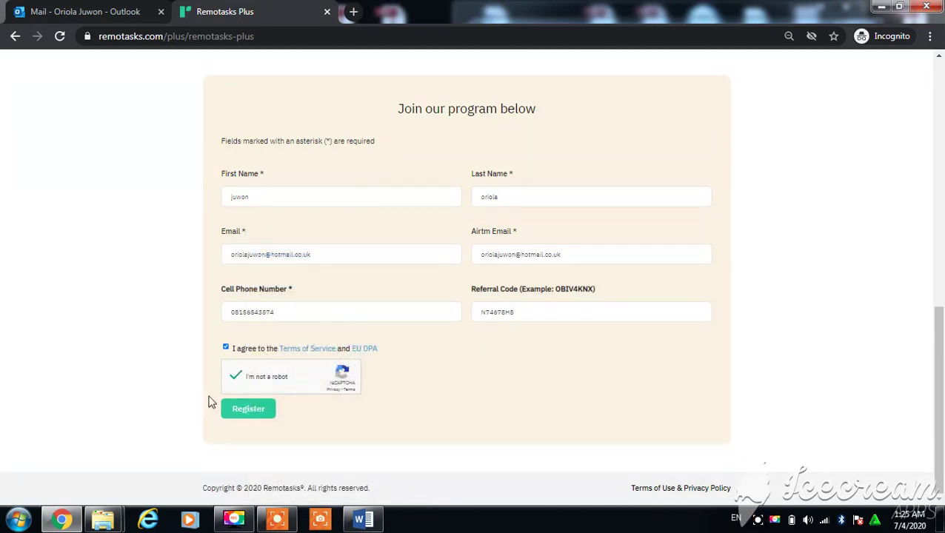
Register the account, get the request-received confirmation, and switch to the Outlook inbox
click(249, 409)
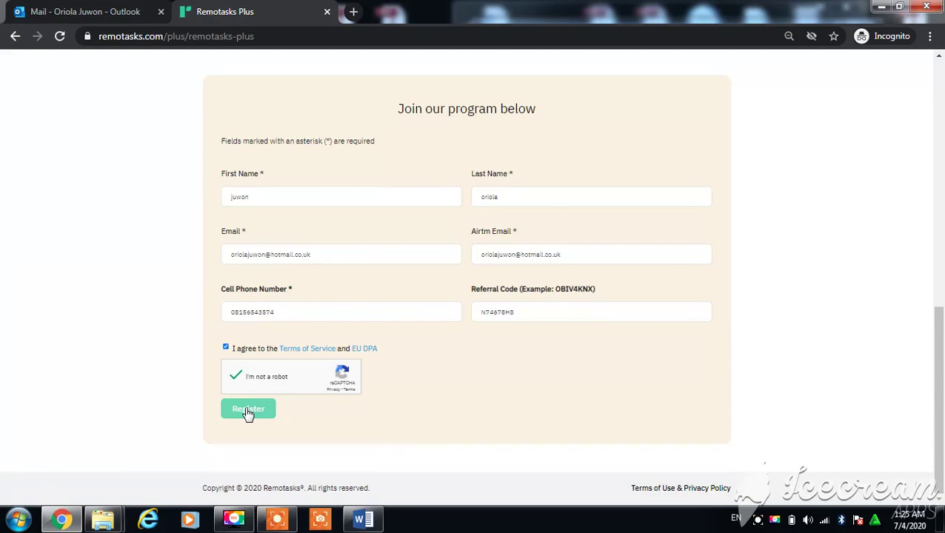
click(249, 409)
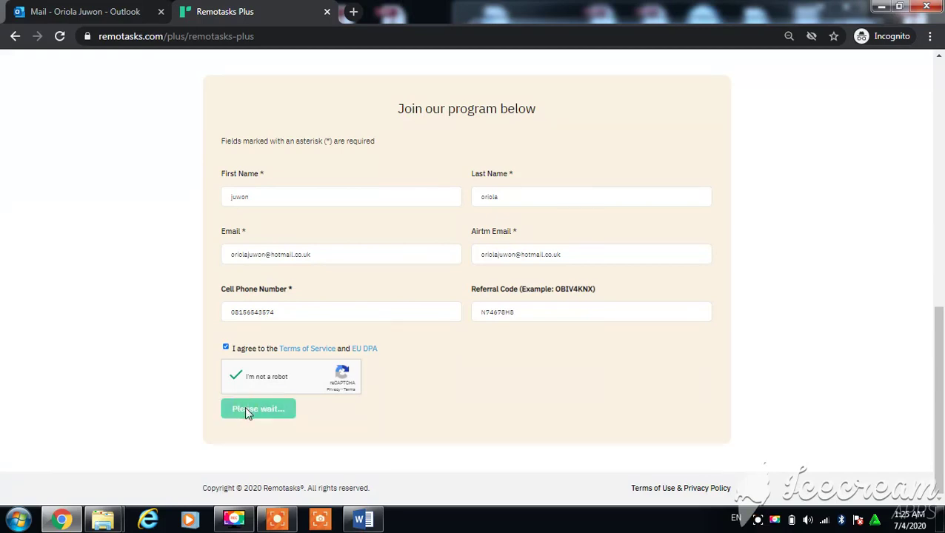
click(257, 409)
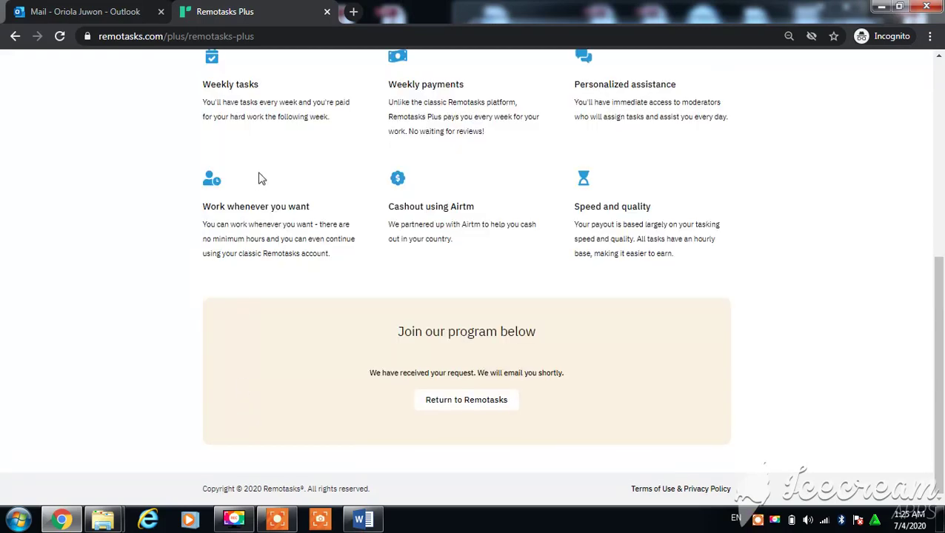
click(81, 11)
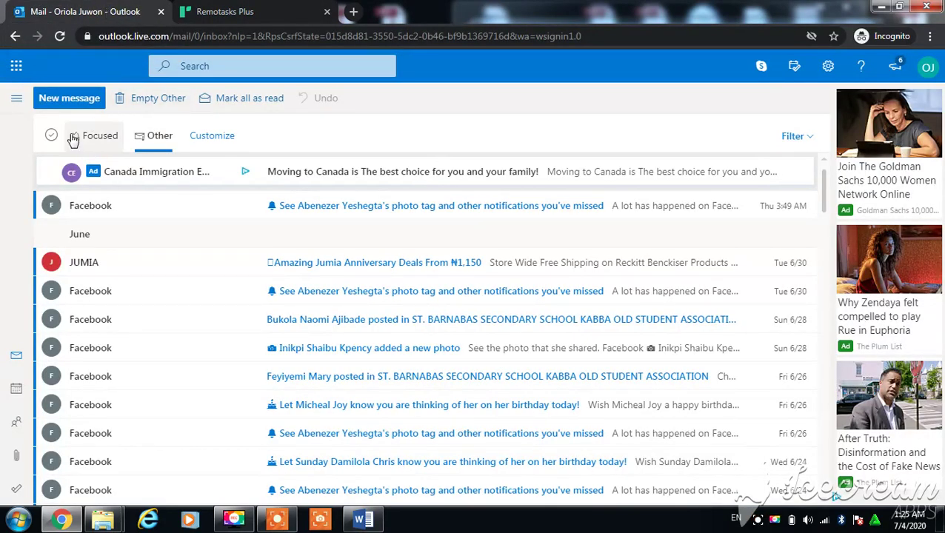
Refresh and switch between Other and Focused inboxes until the Welcome to Remotasks Plus email arrives
click(60, 36)
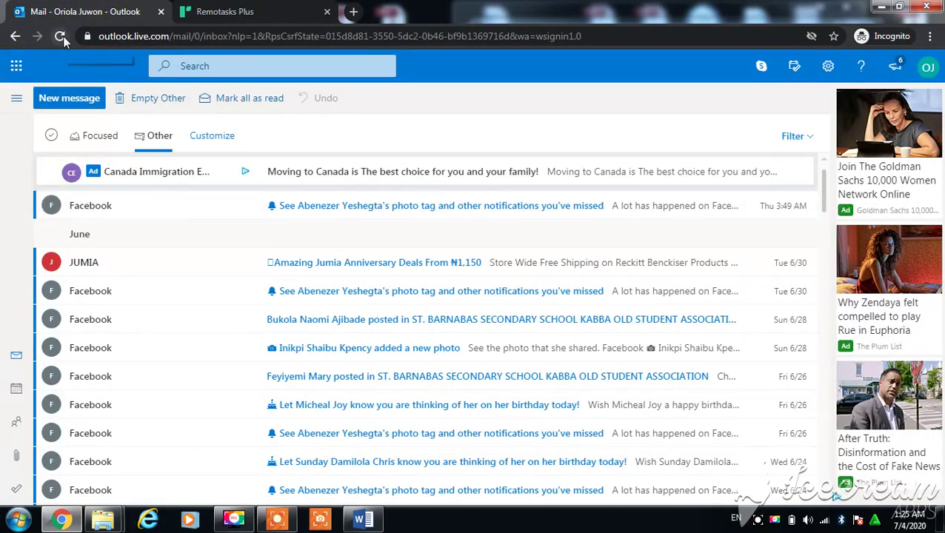
click(60, 36)
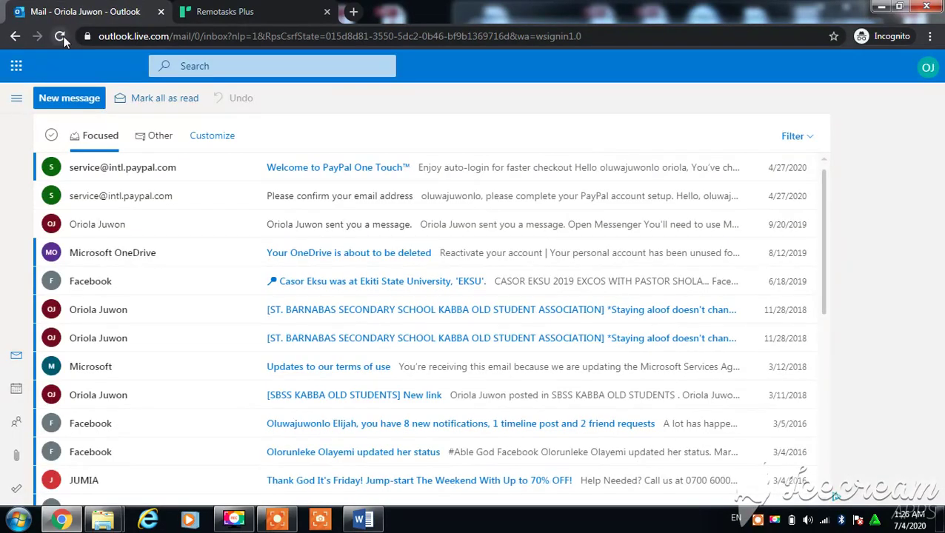
click(153, 136)
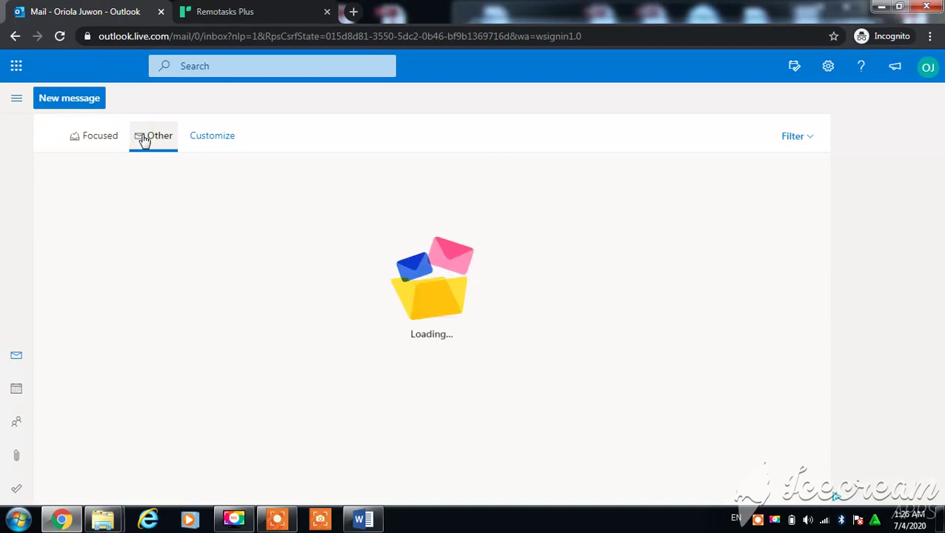
click(160, 136)
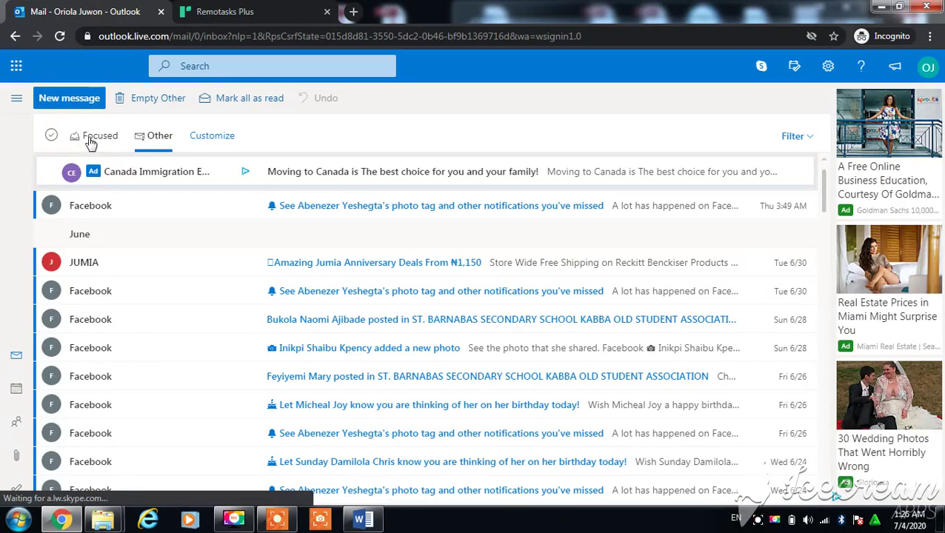
click(101, 136)
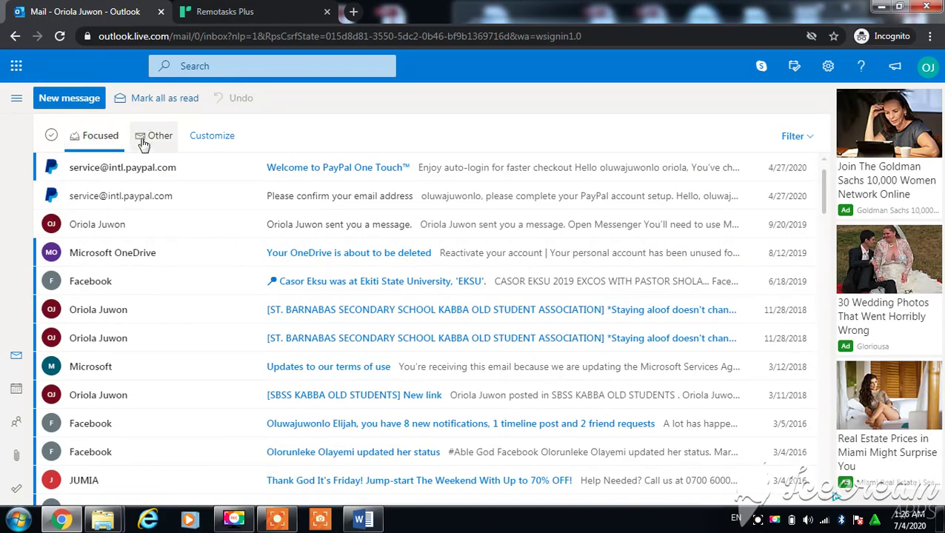
click(160, 136)
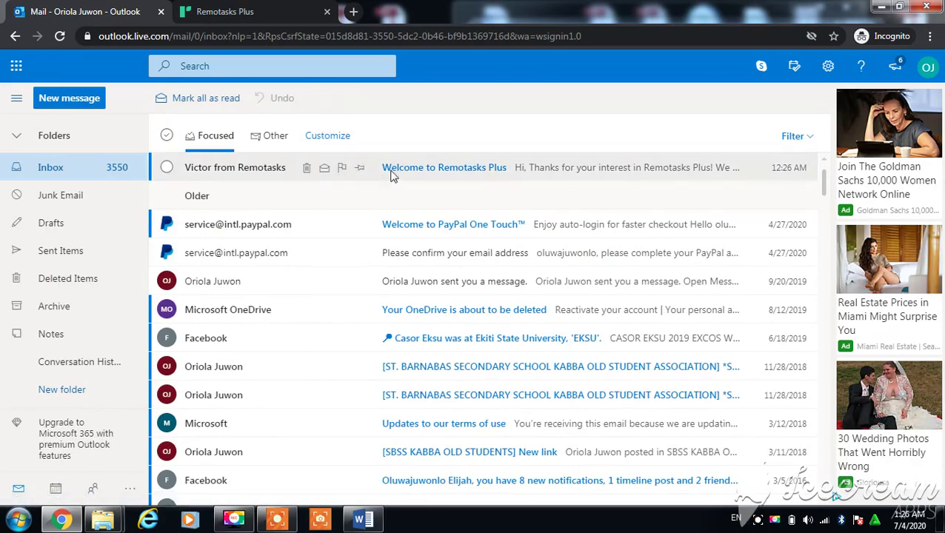
Read the Welcome to Remotasks Plus email and copy the assigned Remotasks Plus address
click(445, 166)
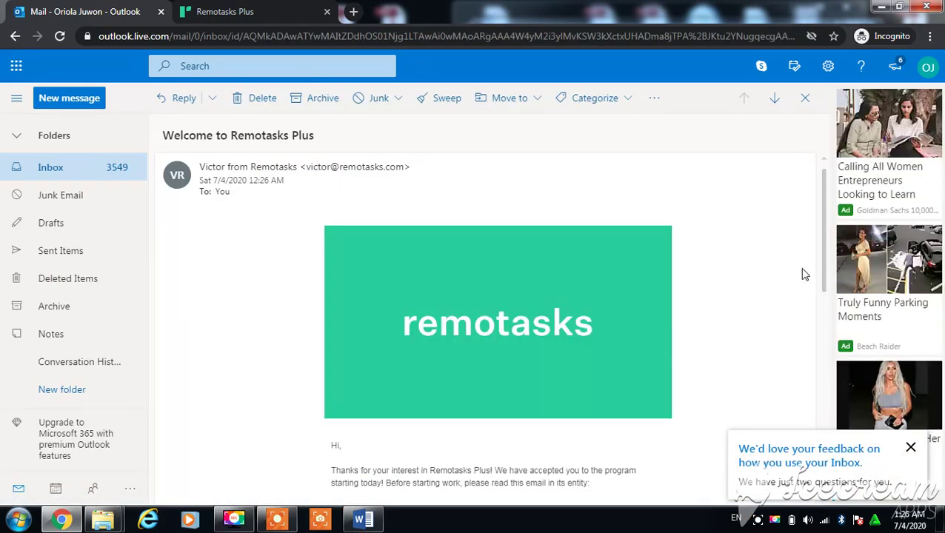
scroll(down, 3)
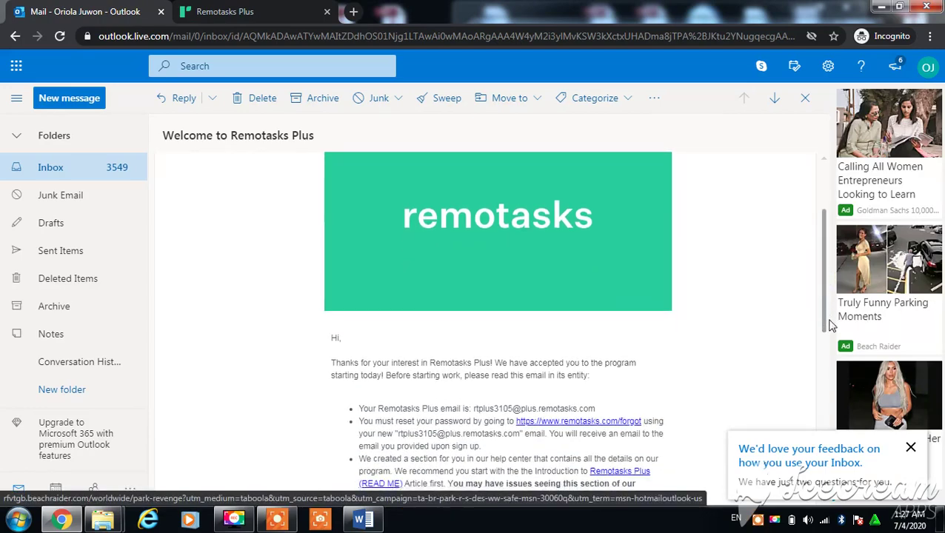
scroll(down, 3)
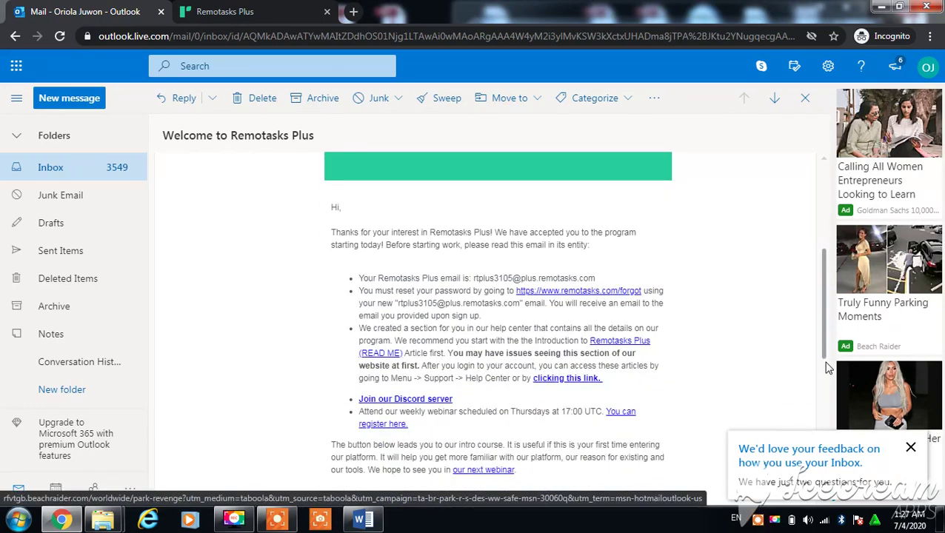
mouse_move(588, 287)
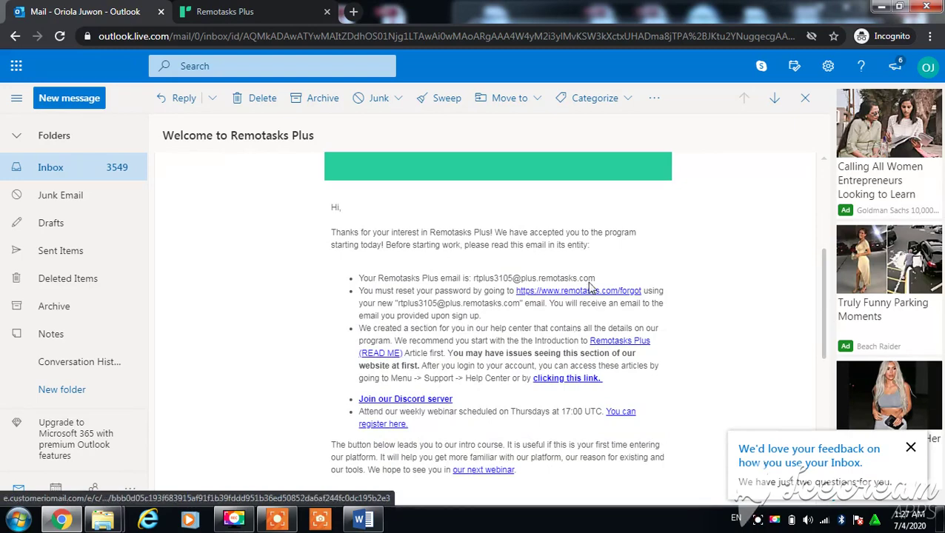
double_click(551, 279)
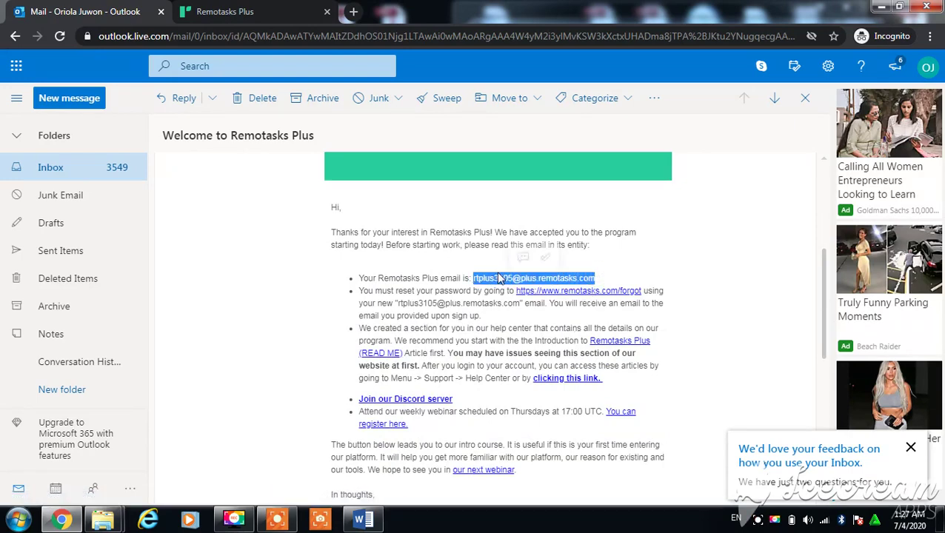
right_click(534, 278)
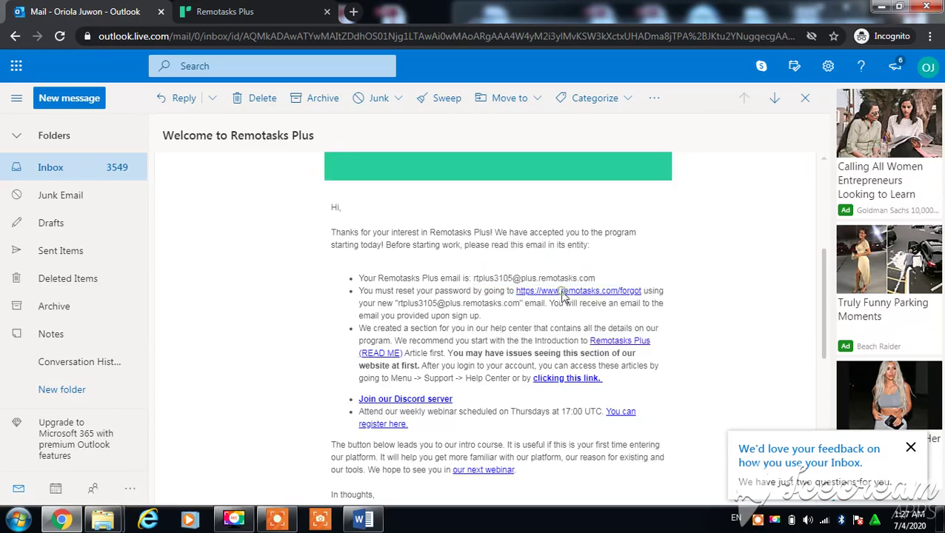
click(577, 290)
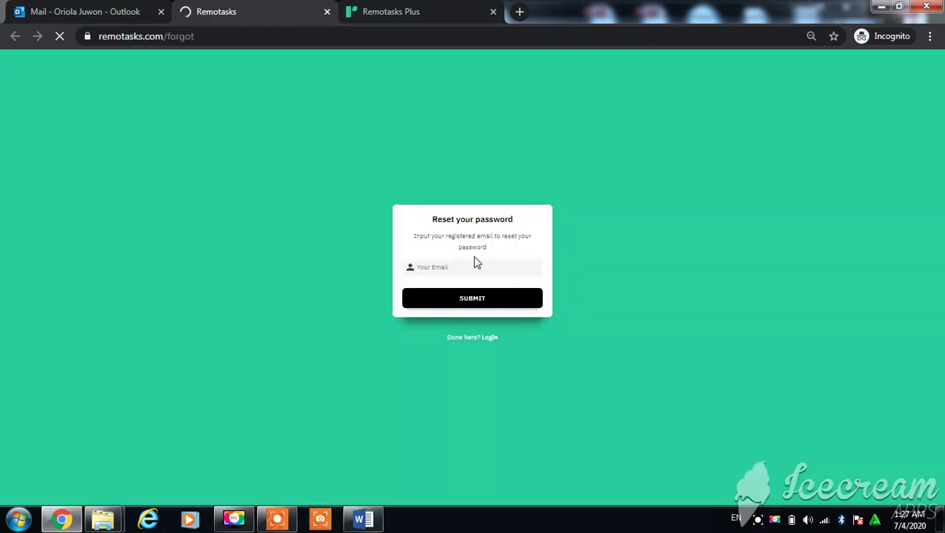
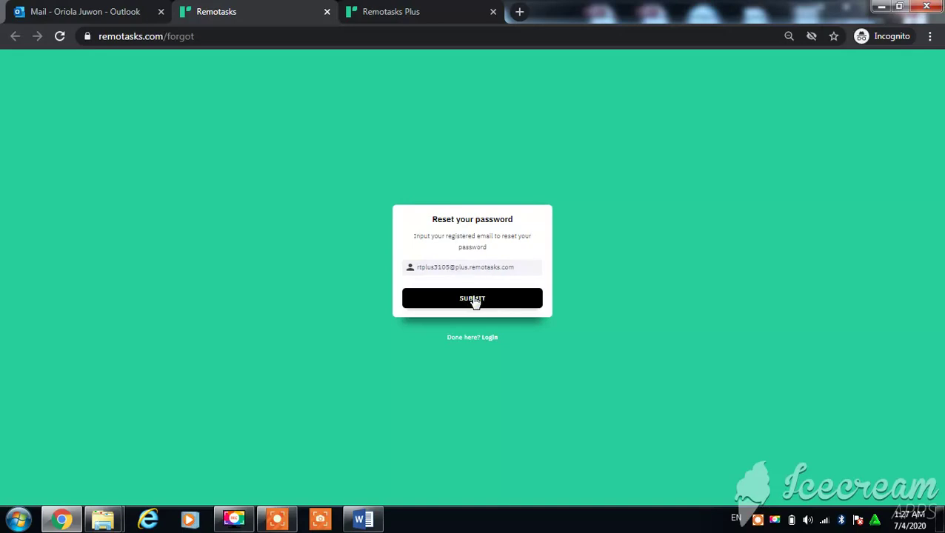
click(471, 298)
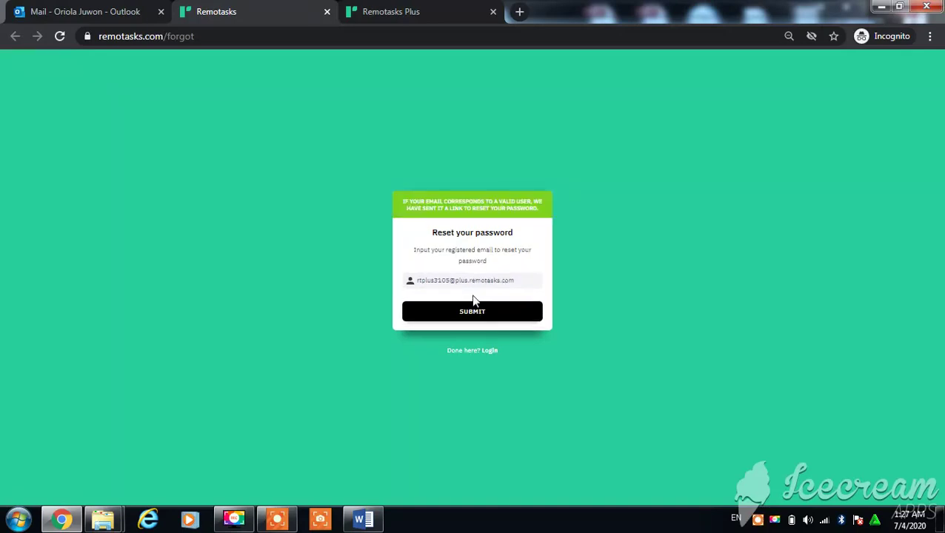
Follow the Reset password link in the emailed Reset your password message
click(81, 12)
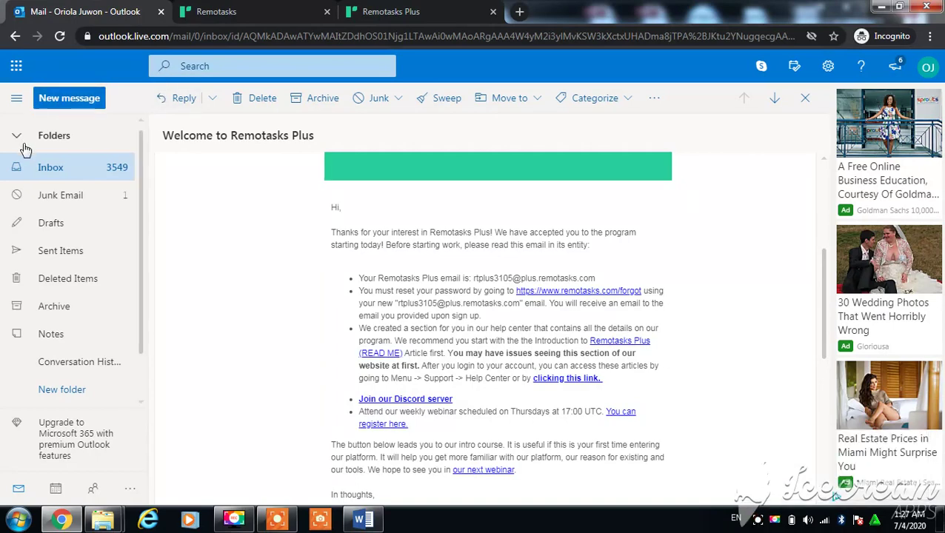
click(16, 135)
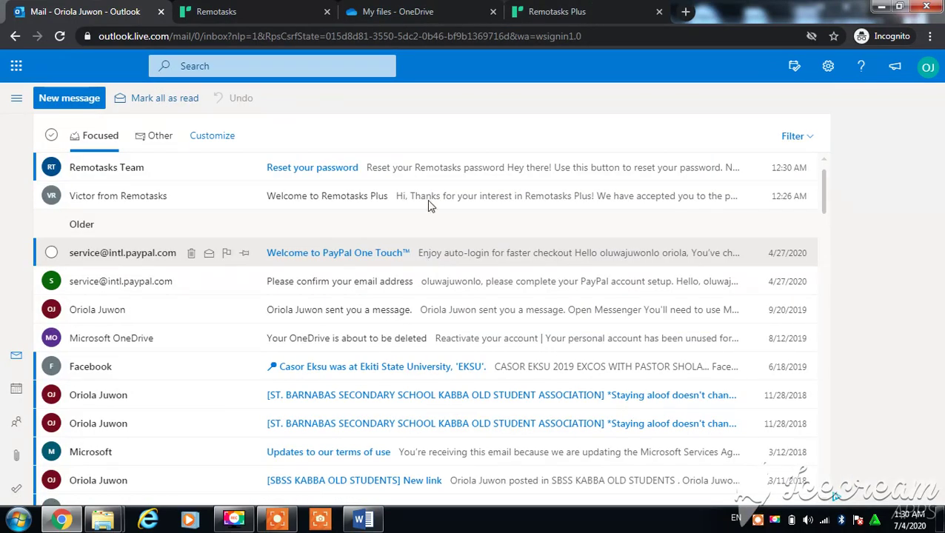
click(311, 168)
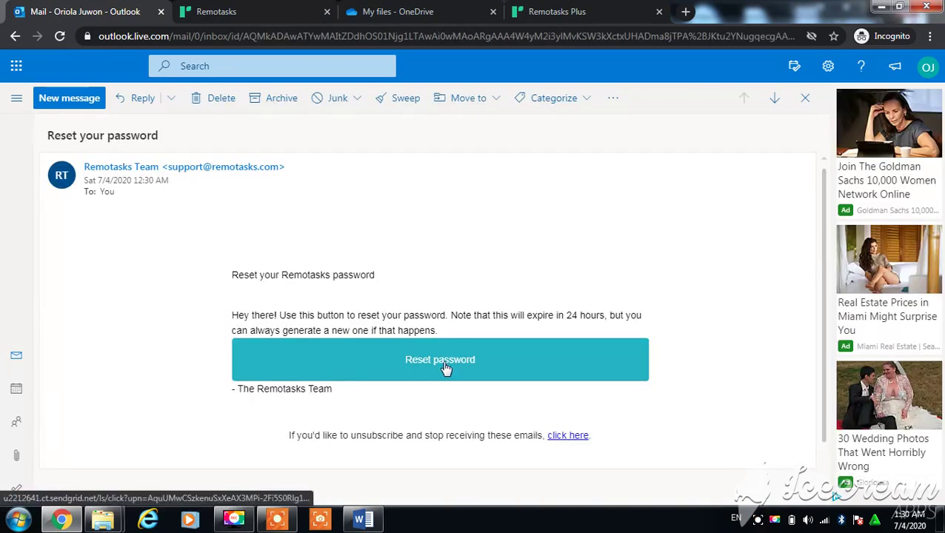
click(440, 360)
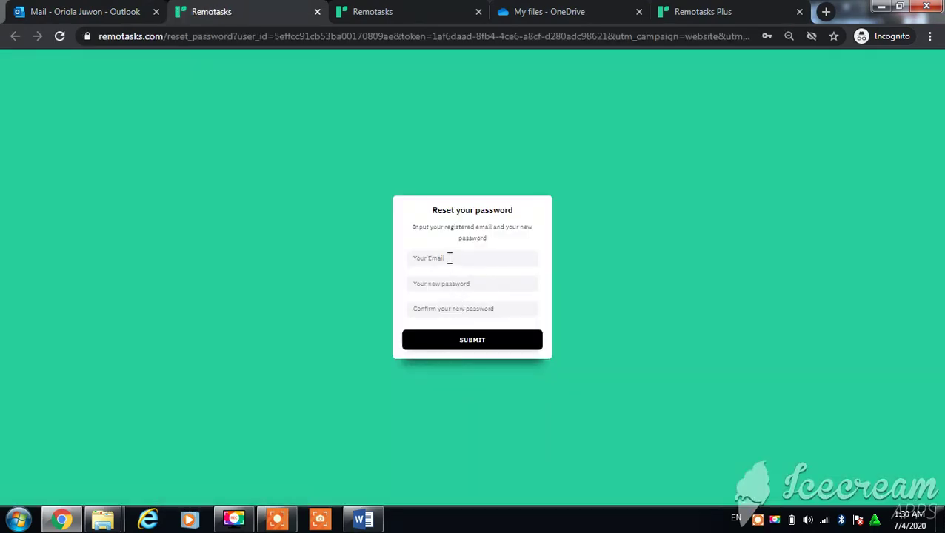
Fill the reset form with the Remotasks Plus email, a new password and its confirmation
click(471, 258)
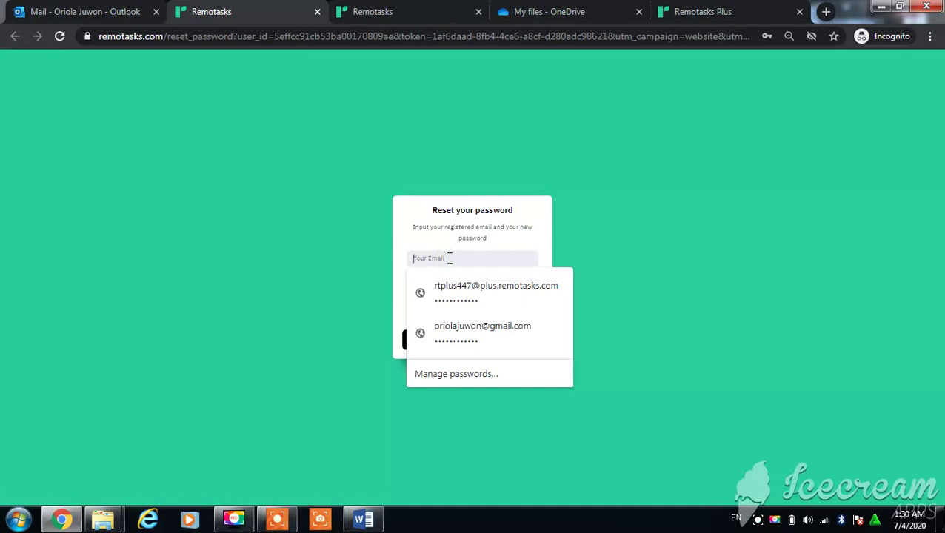
click(496, 284)
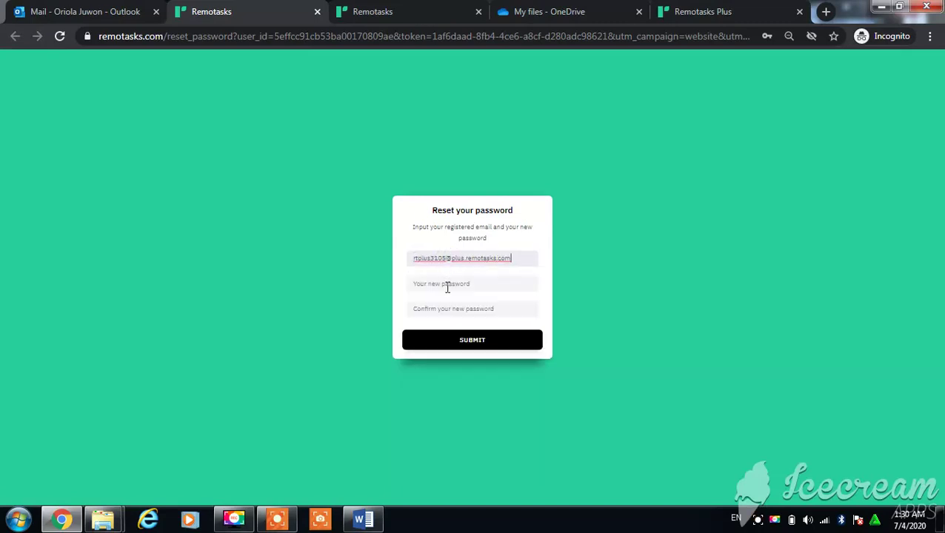
click(471, 285)
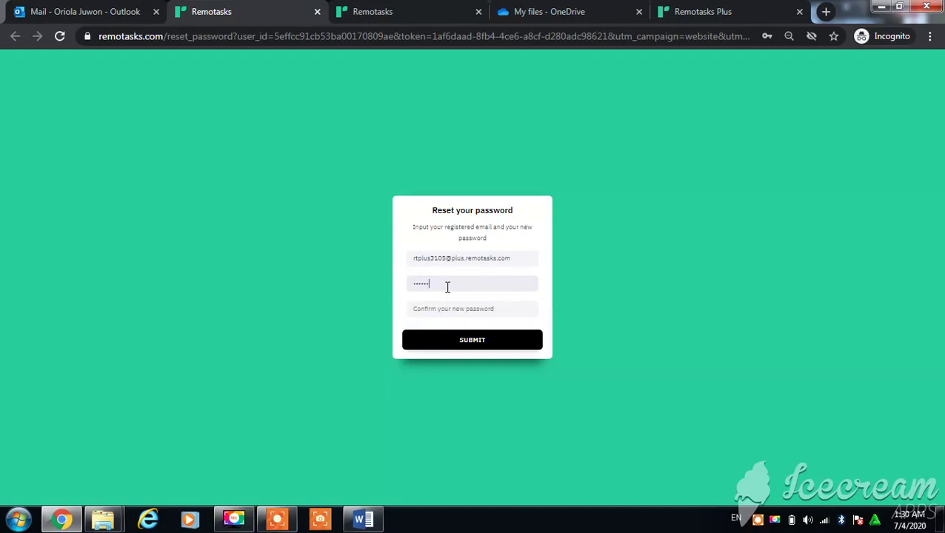
click(471, 309)
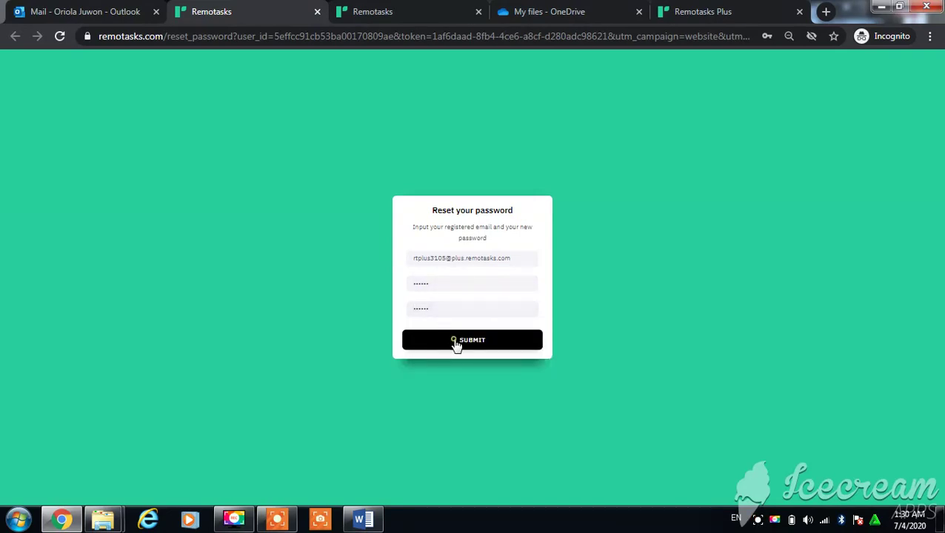
Submit the new password repeatedly despite the unauthorized error until it goes through
click(471, 339)
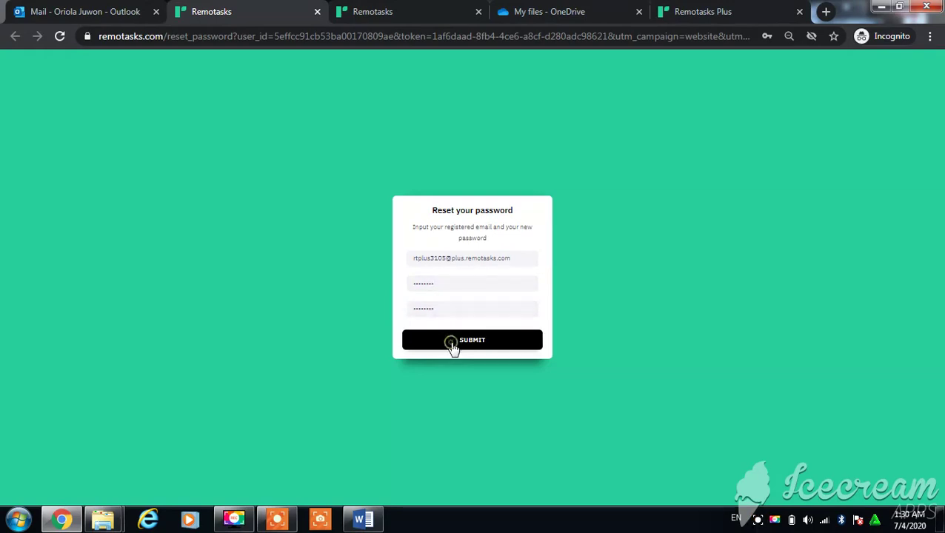
click(471, 339)
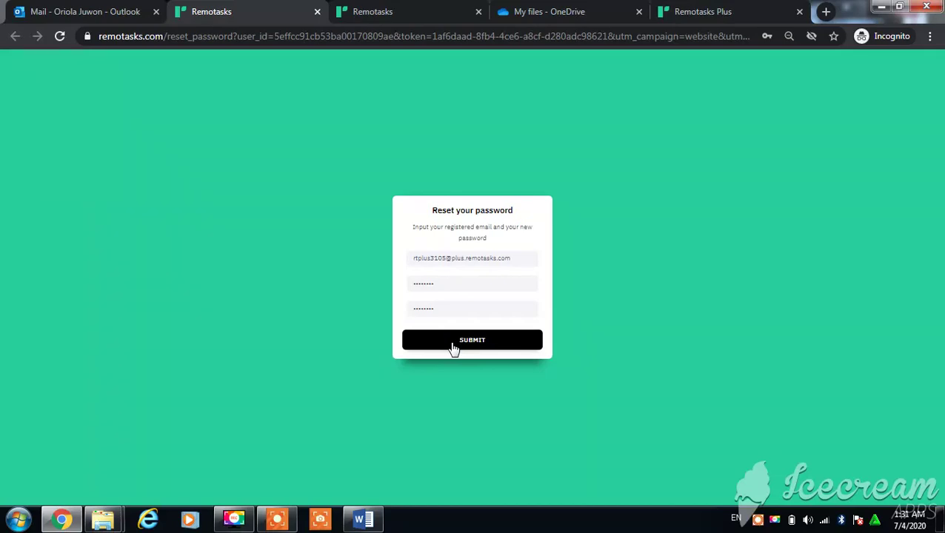
click(471, 340)
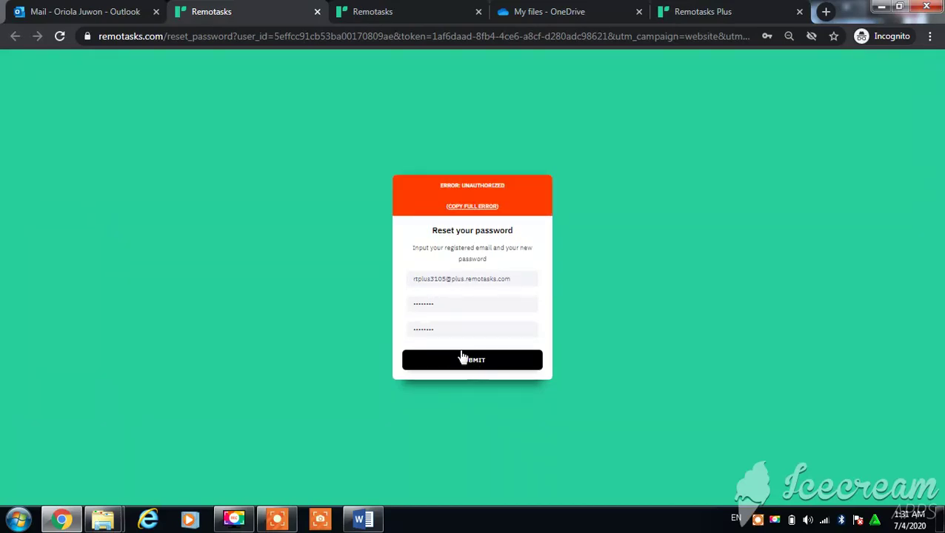
click(471, 360)
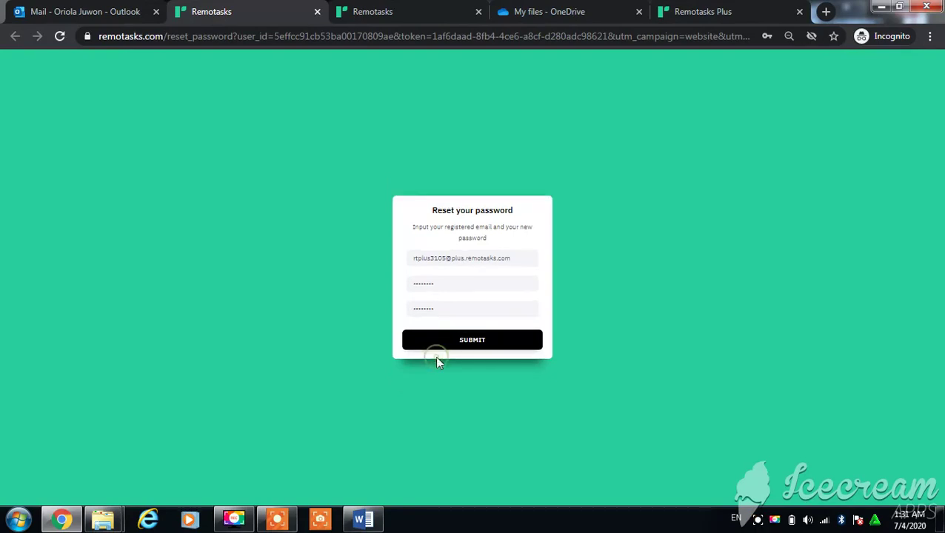
click(471, 340)
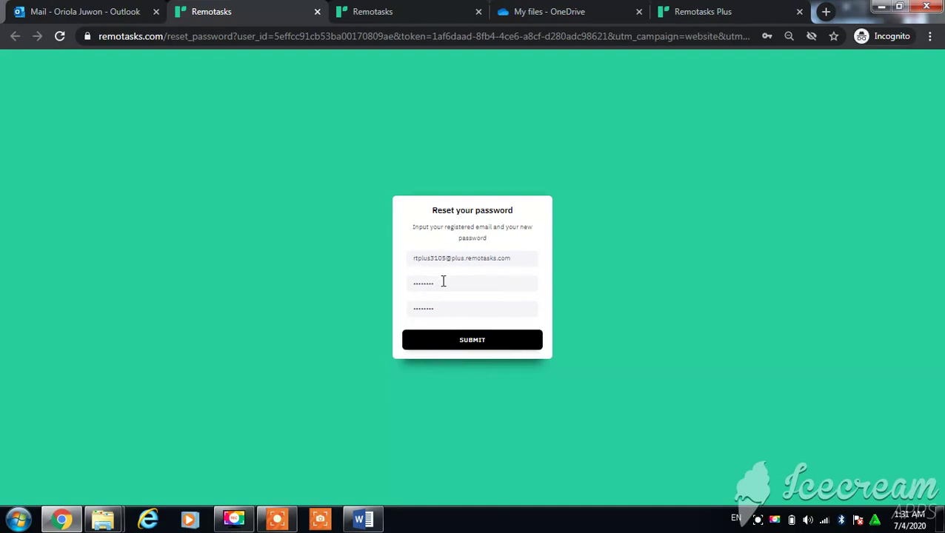
click(472, 340)
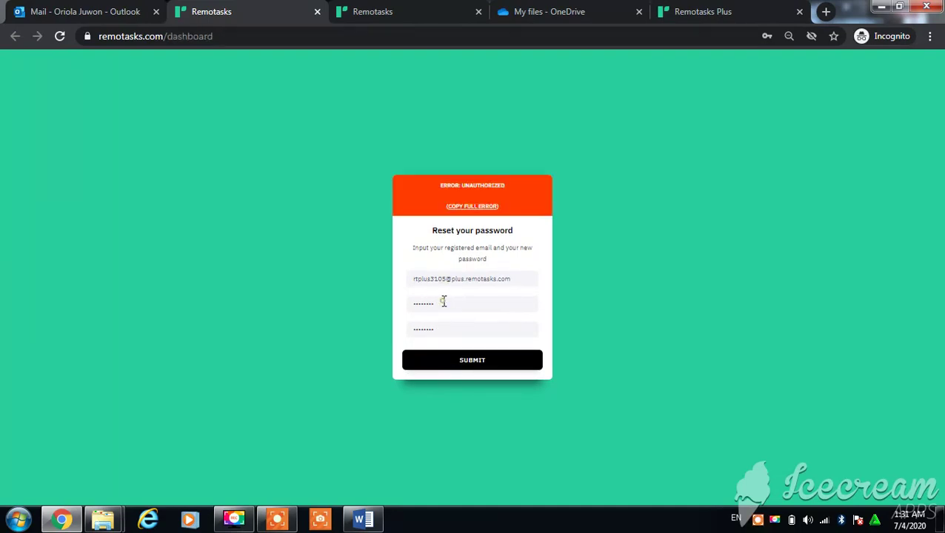
Review the Account page showing the Remotasks Plus email and Airtm payment email
click(471, 360)
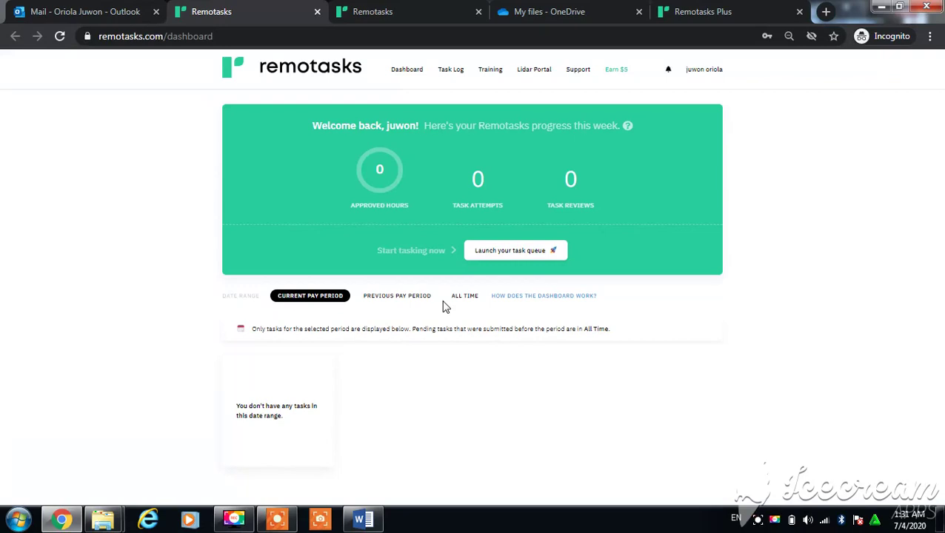
mouse_move(680, 74)
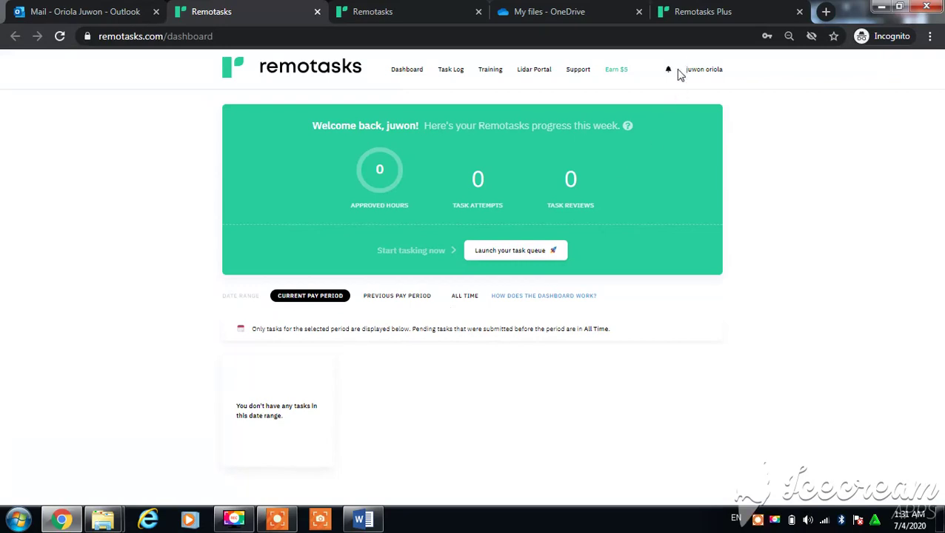
mouse_move(693, 72)
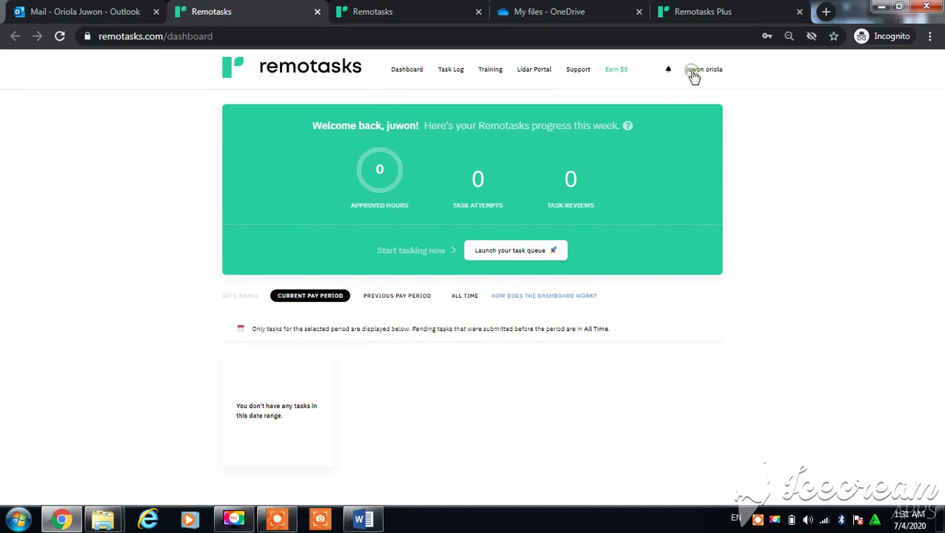
click(702, 69)
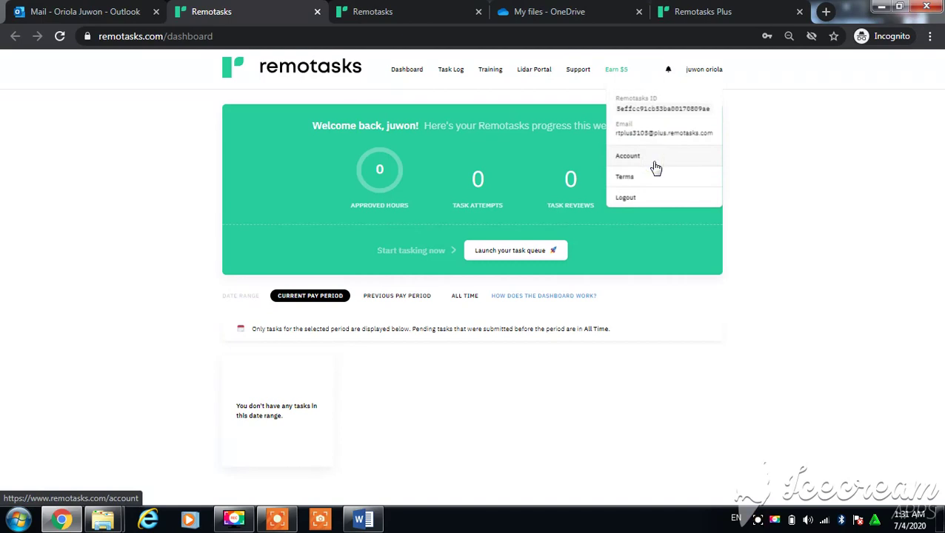
click(628, 156)
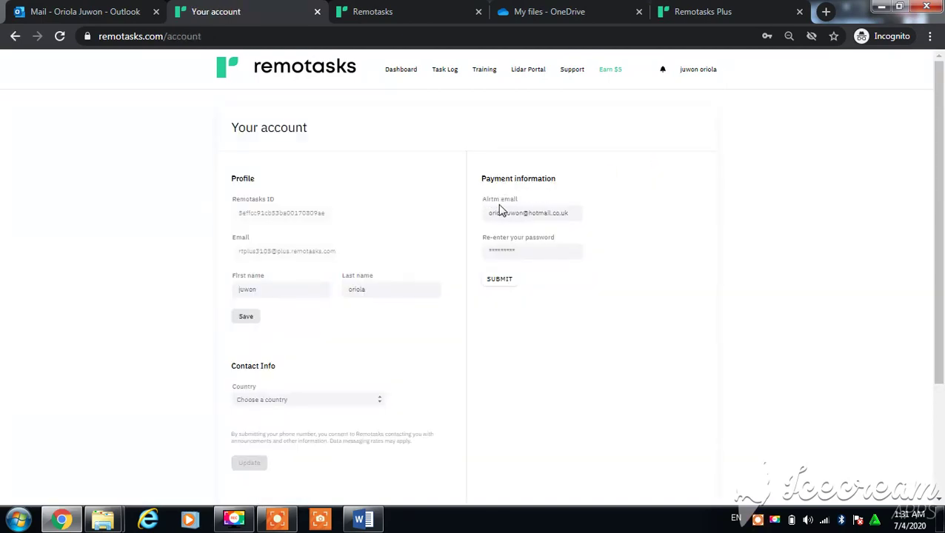
mouse_move(529, 204)
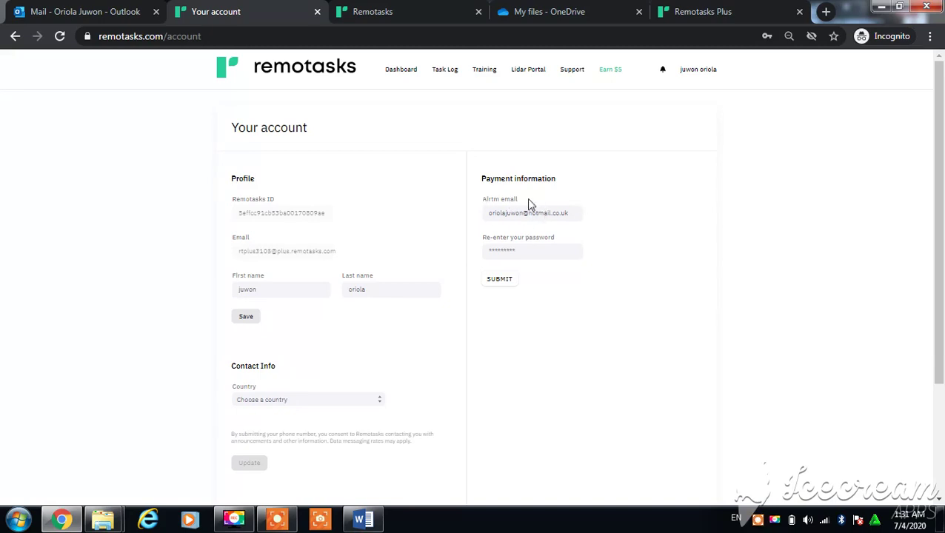
mouse_move(356, 477)
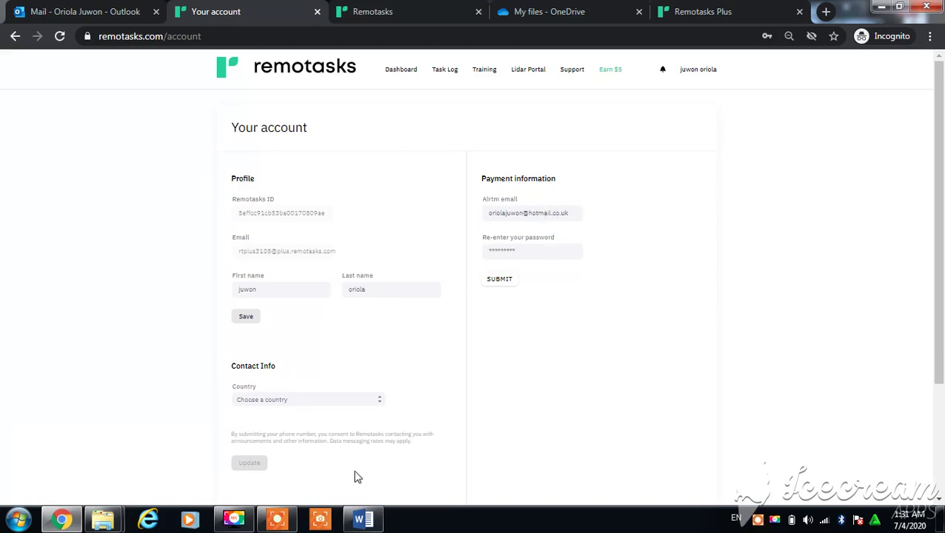
mouse_move(695, 70)
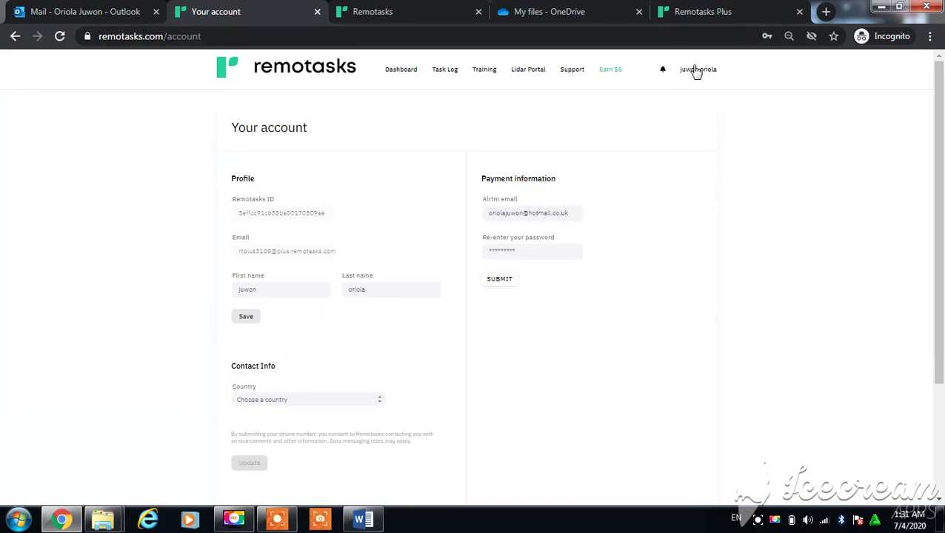
mouse_move(699, 80)
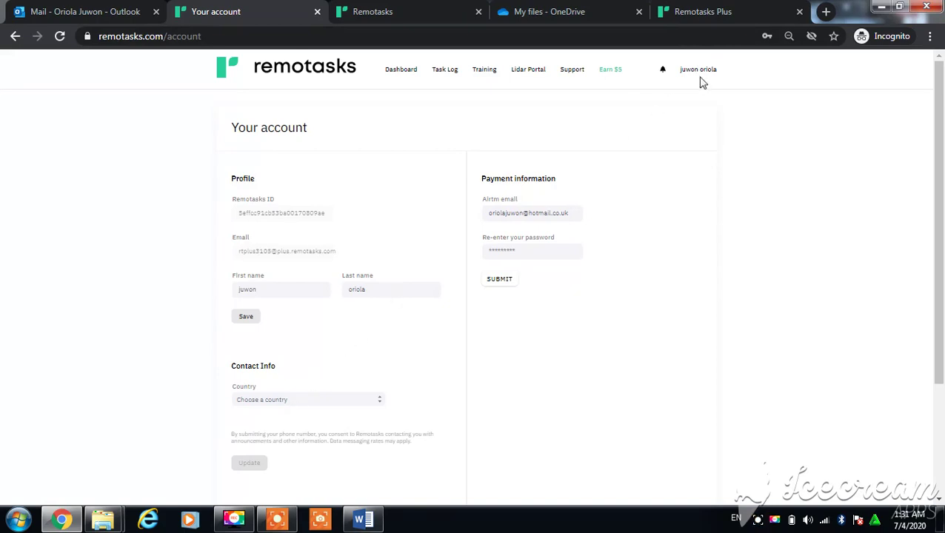
click(697, 70)
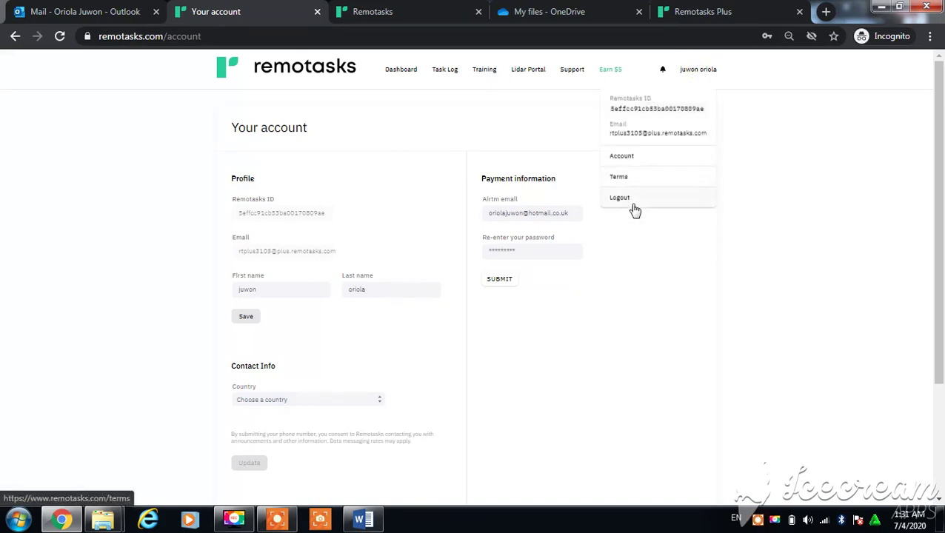
Log out, then sign back in with the saved Remotasks Plus email and the new password
click(620, 197)
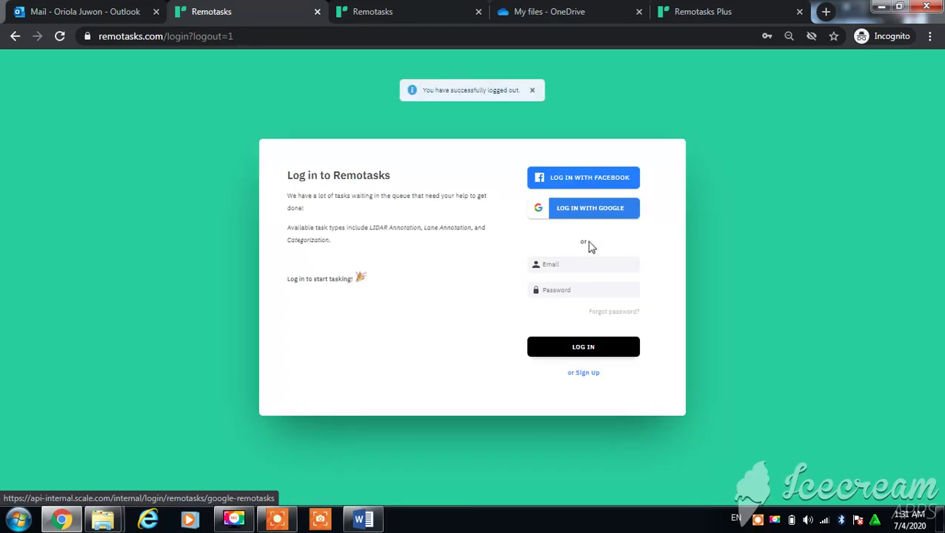
click(583, 264)
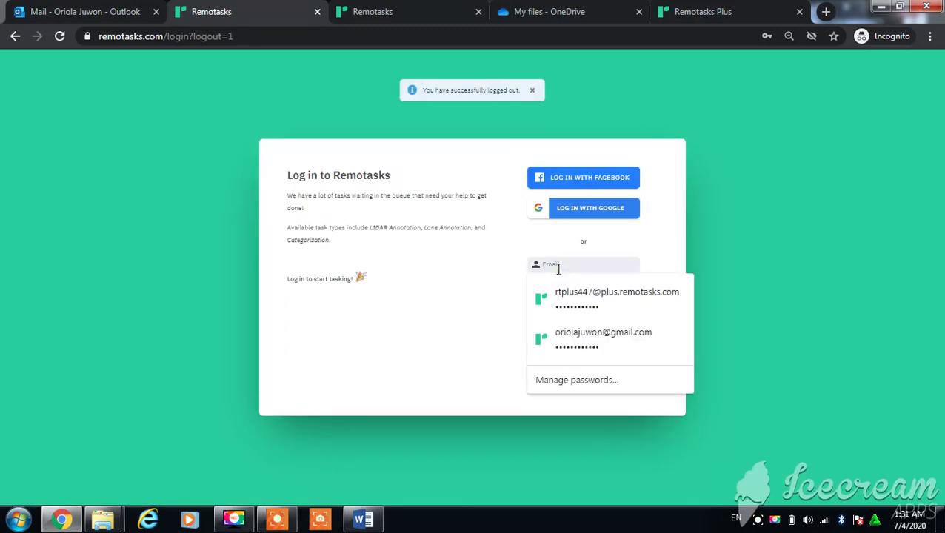
click(618, 292)
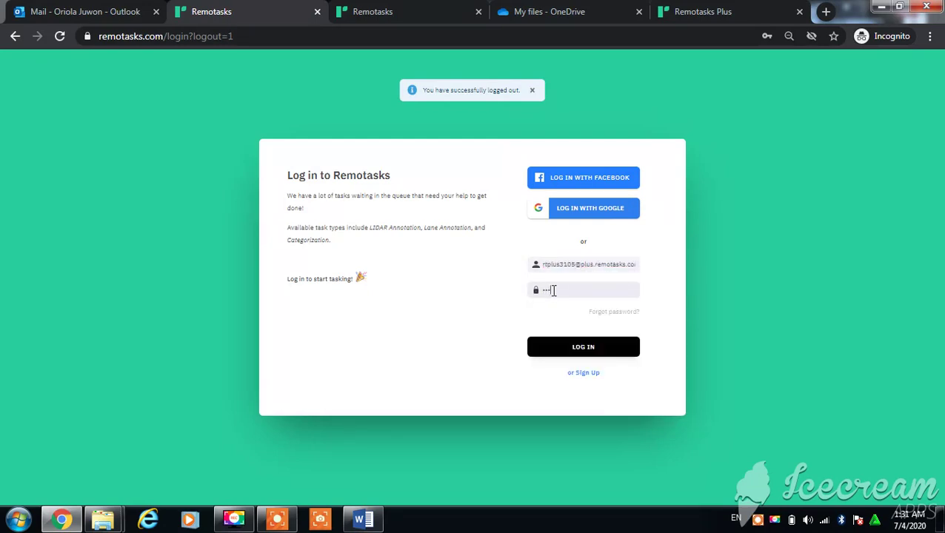
text(•)
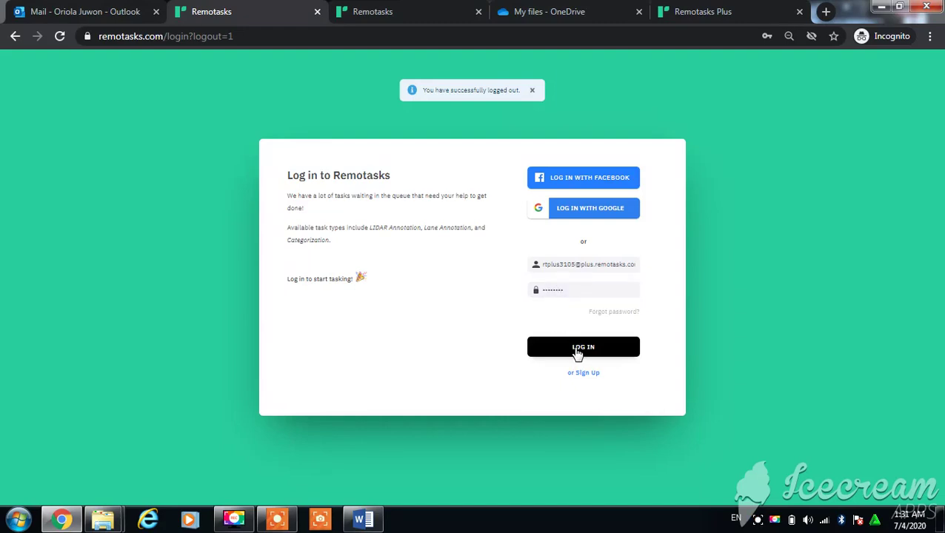
click(584, 347)
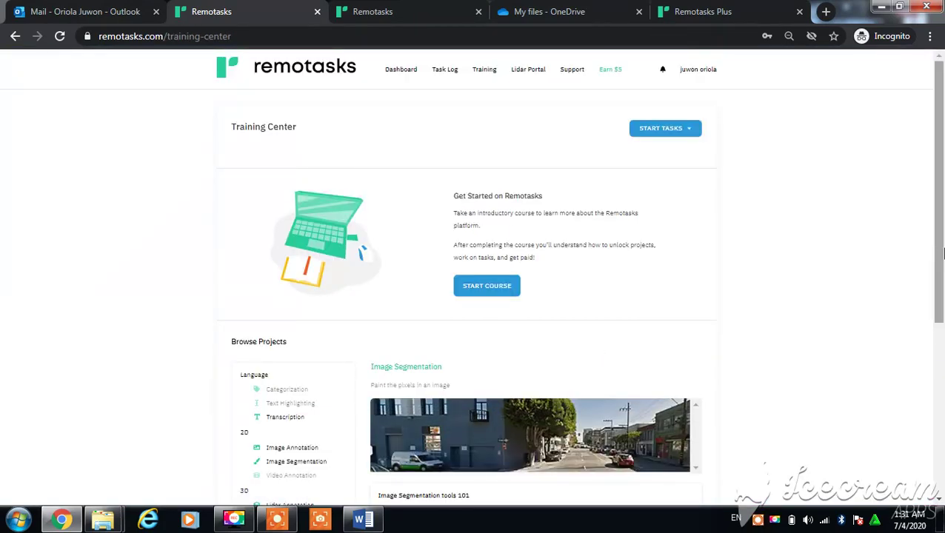
Scroll the Training Center to Browse Projects and select the Image Segmentation course
scroll(down, 3)
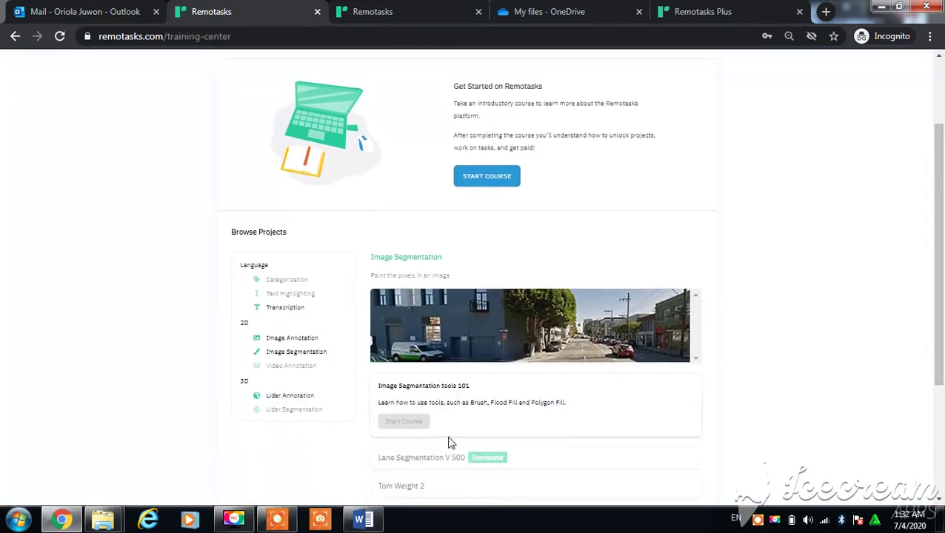
scroll(down, 3)
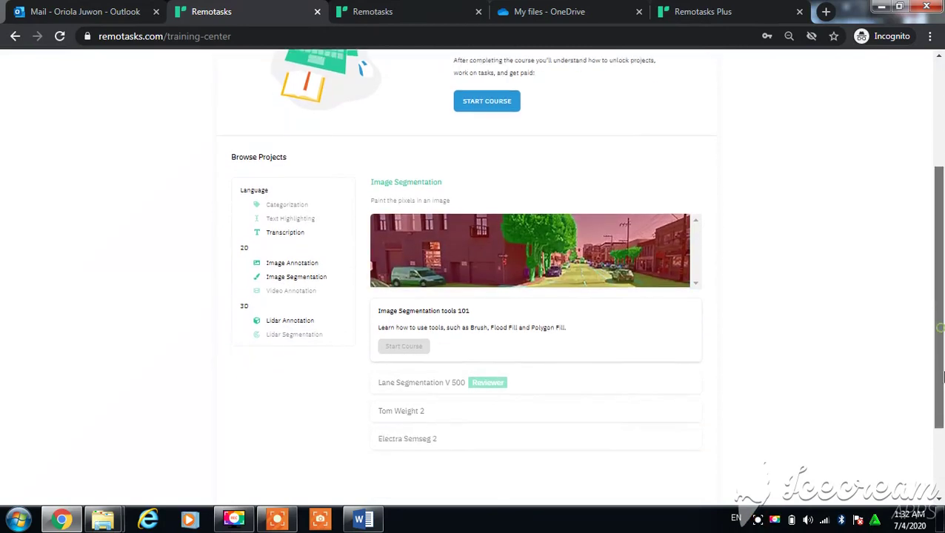
click(276, 518)
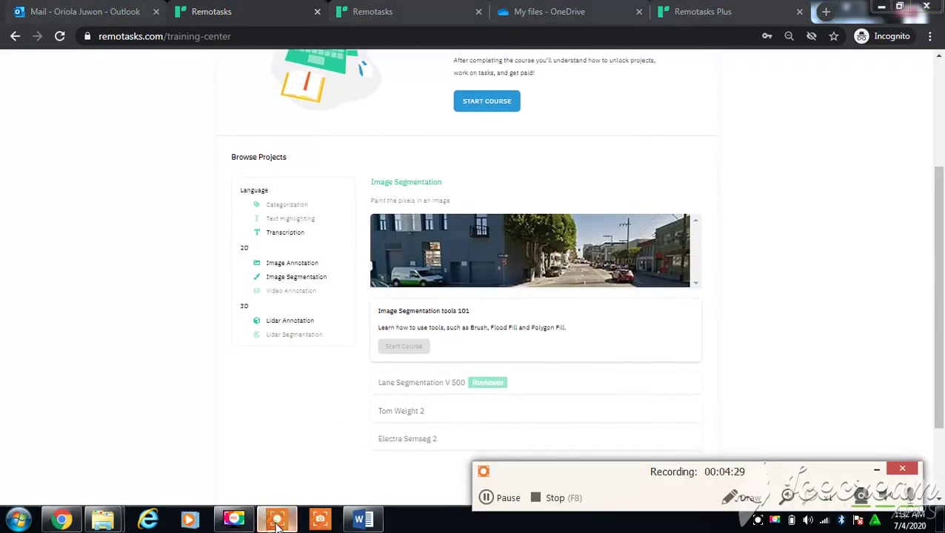